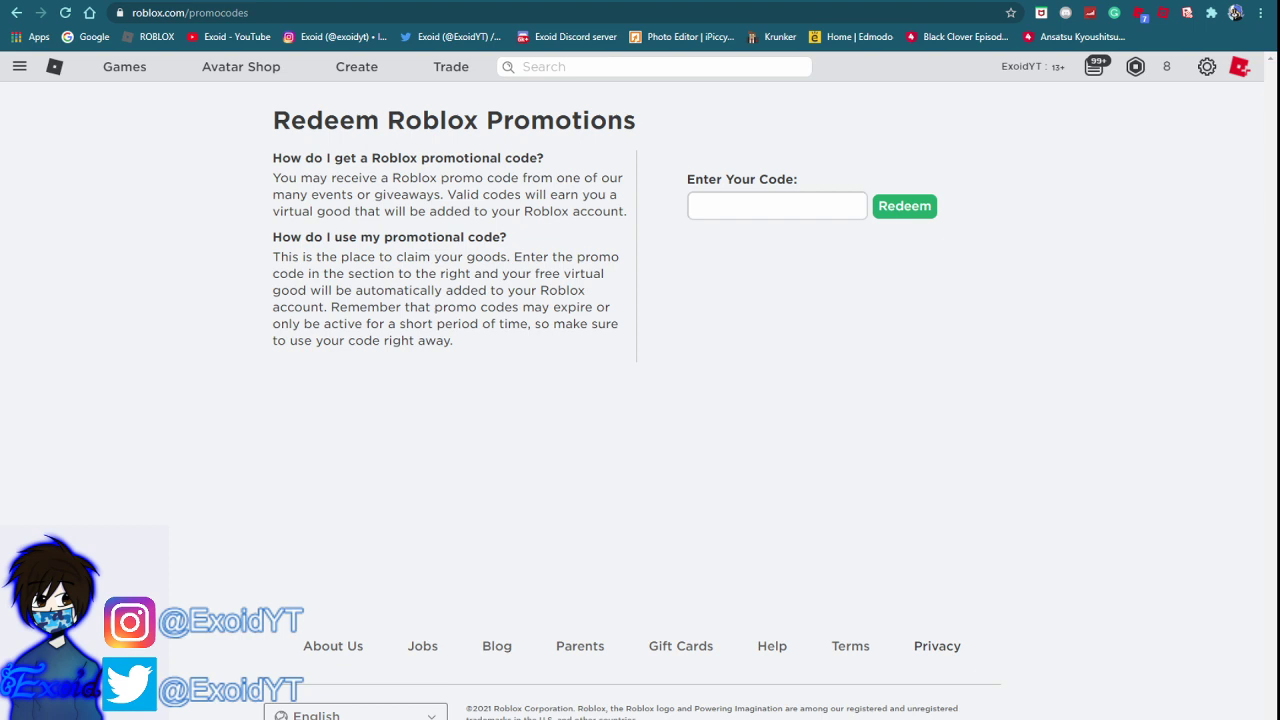
Submit promo code TWEET2MIL, which is rejected as invalid
left_click(777, 205)
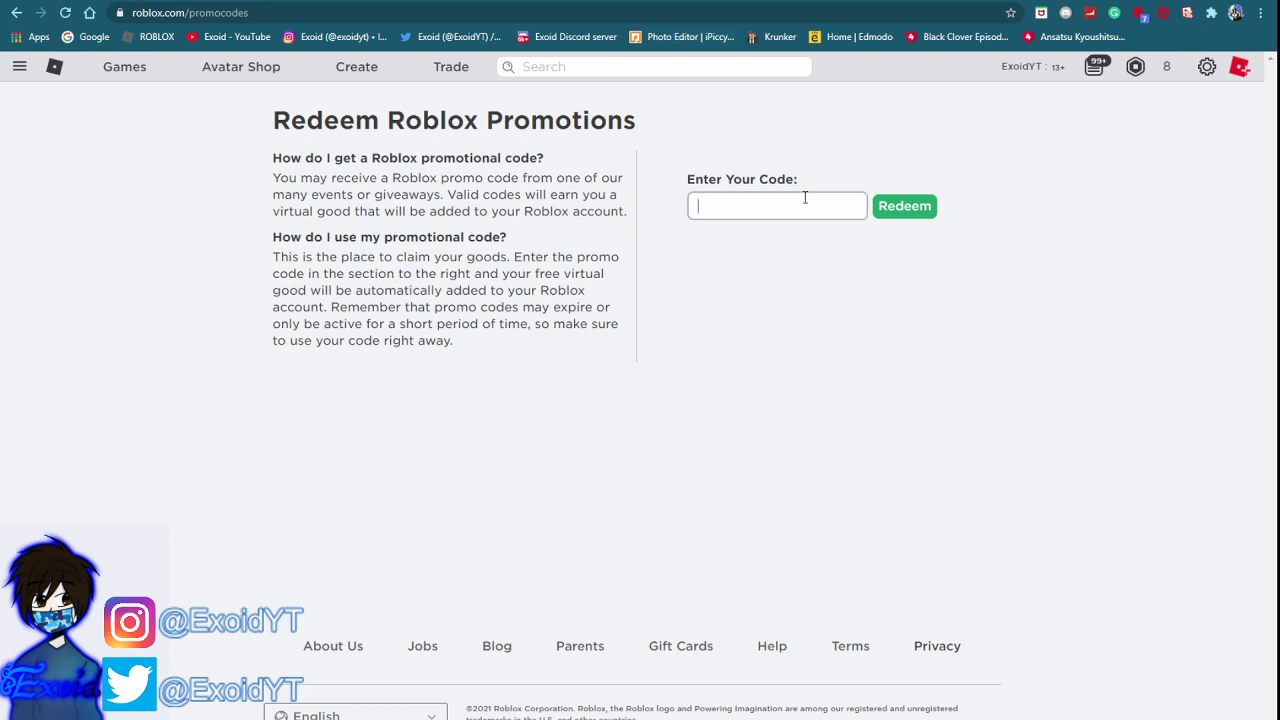
type("TWEET2MIL")
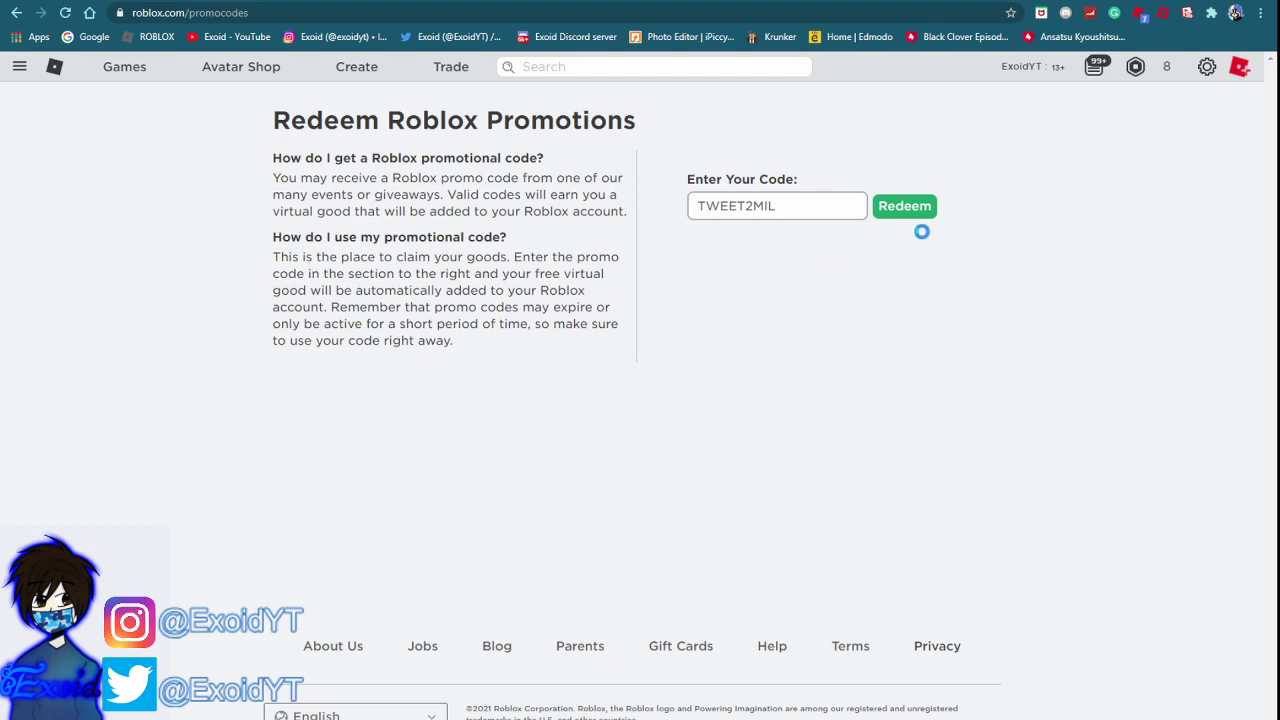
left_click(903, 206)
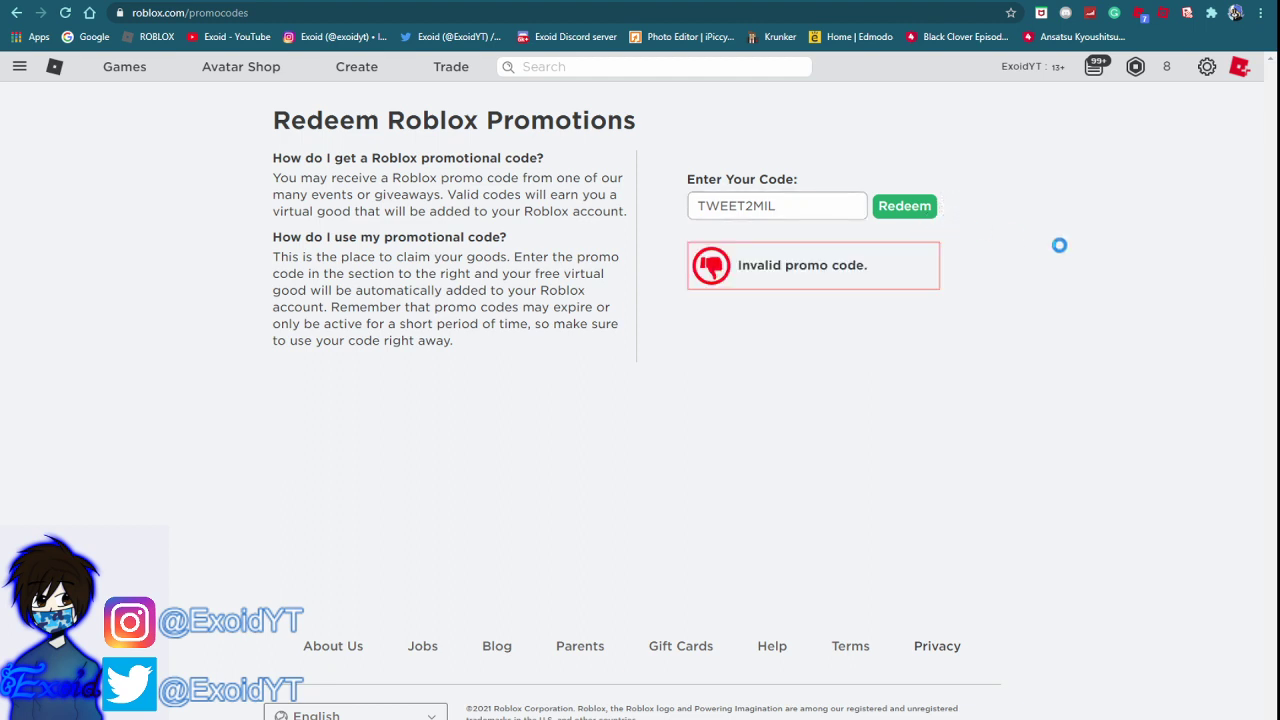
Replace the rejected code with ARGOSWINGS2020
left_click(777, 206)
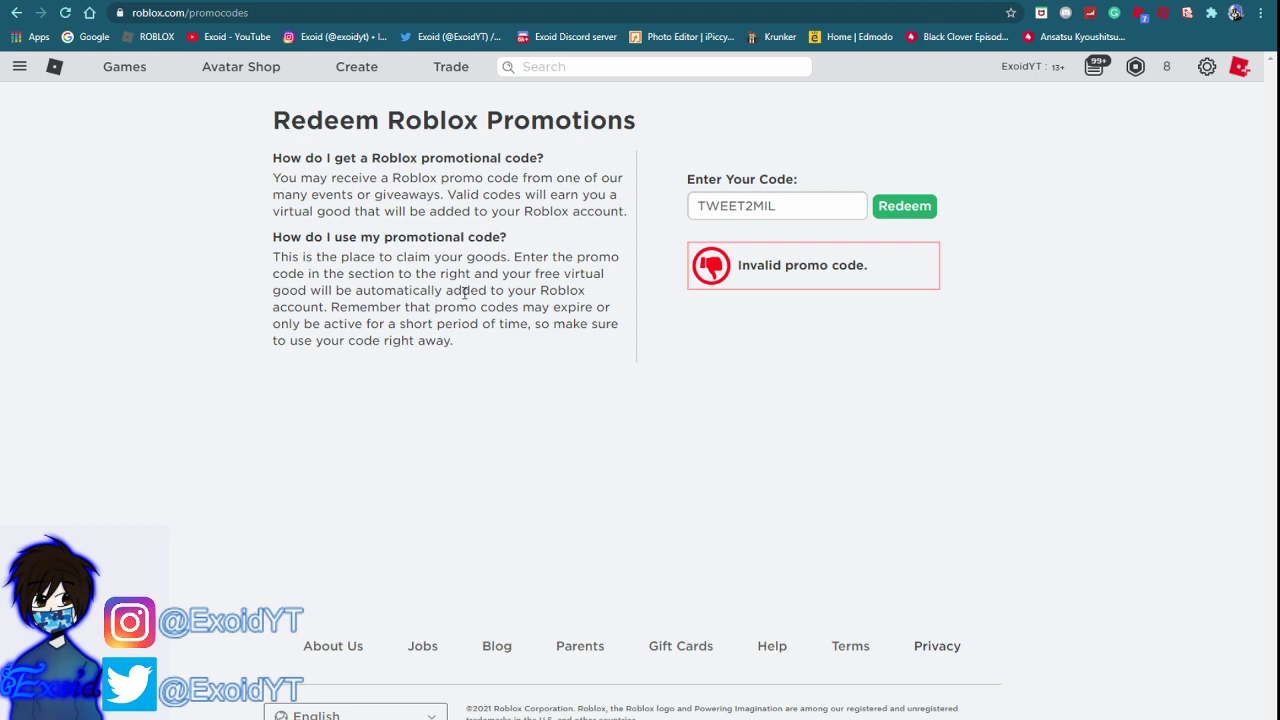
type("ARGOSWINGS2020")
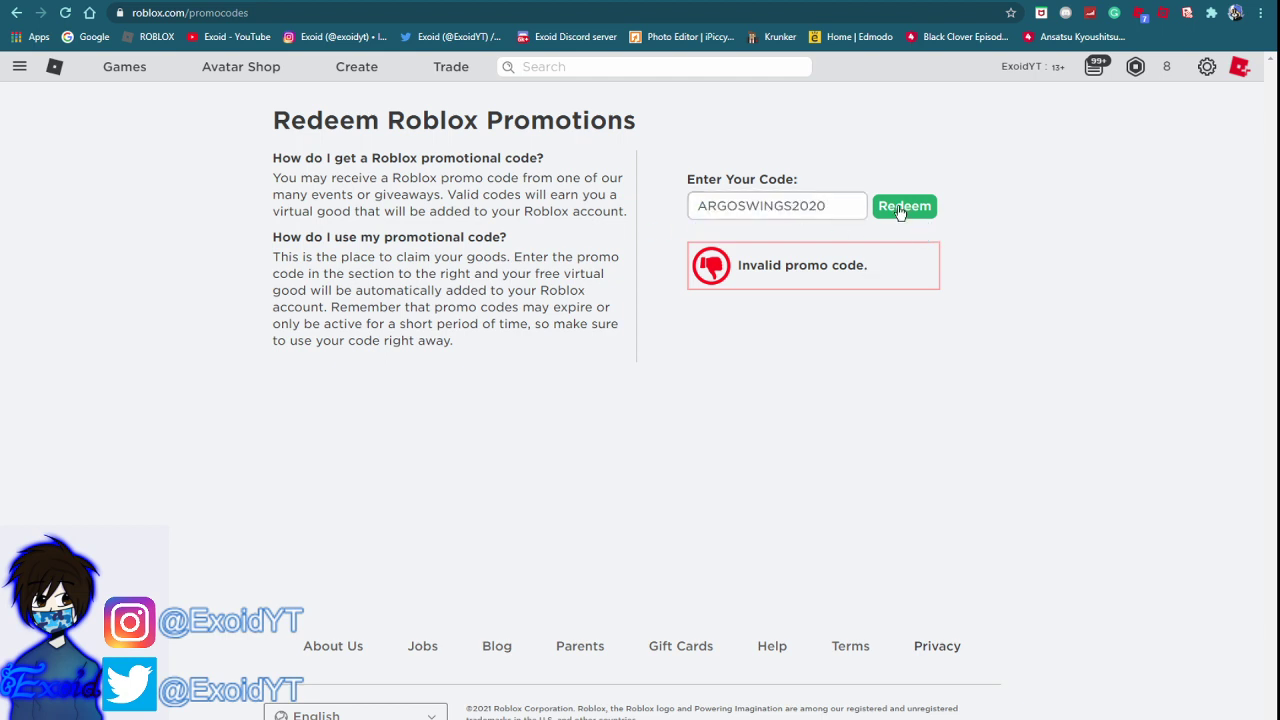
Redeem ARGOSWINGS2020, which fails, and enter AMAZONNARWHAL2020 as the next code
left_click(903, 206)
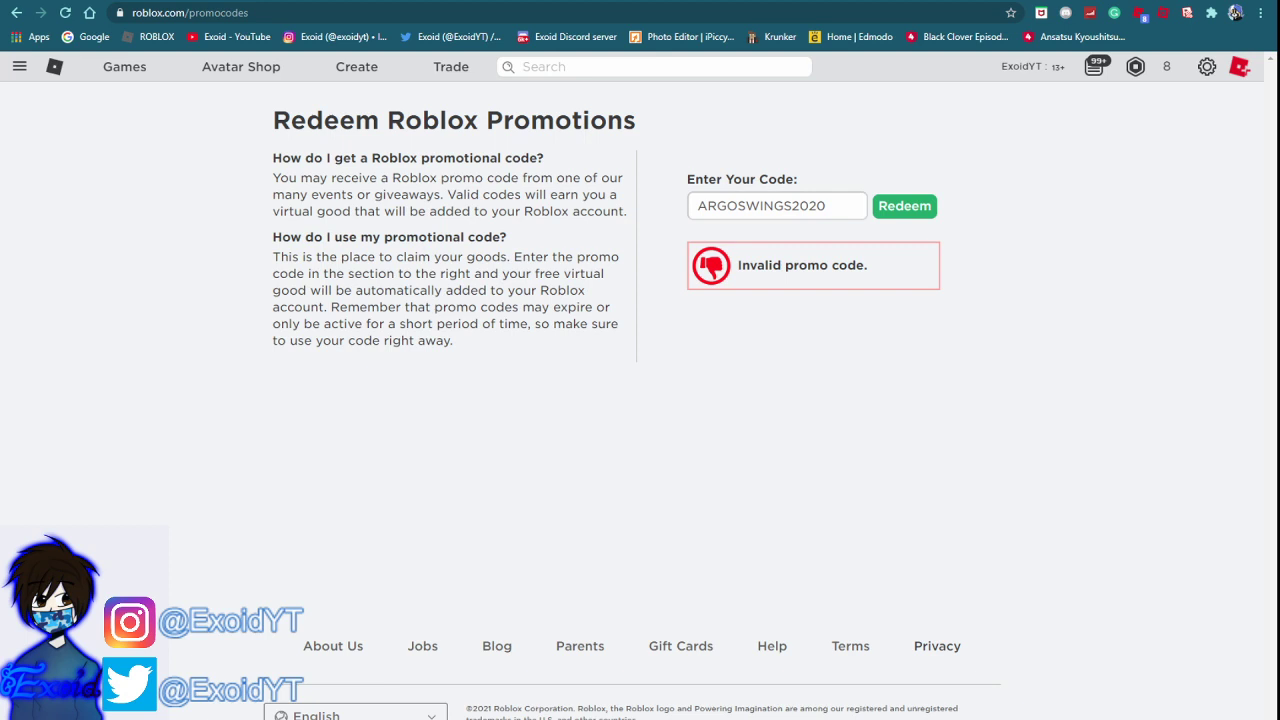
type("AMAZONNARWHAL2020")
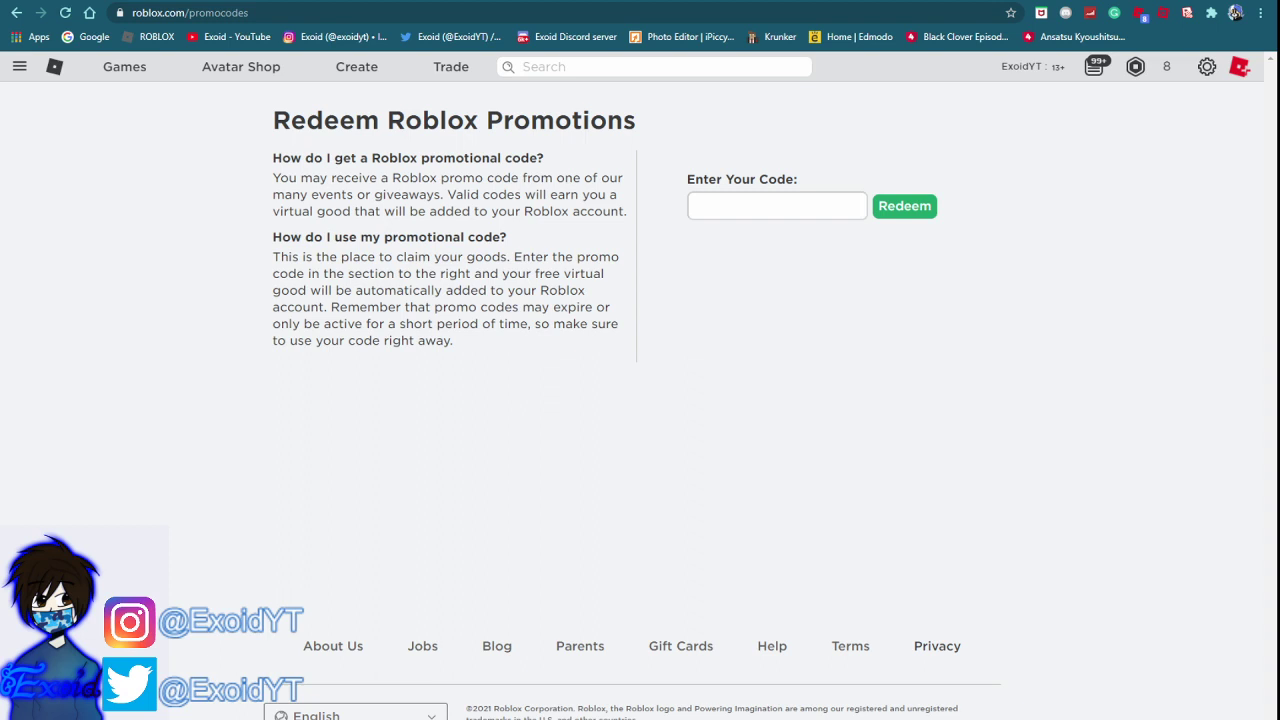
Redeem AMAZONNARWHAL2020, get an invalid promo code message, and head to the avatar page
left_click(903, 206)
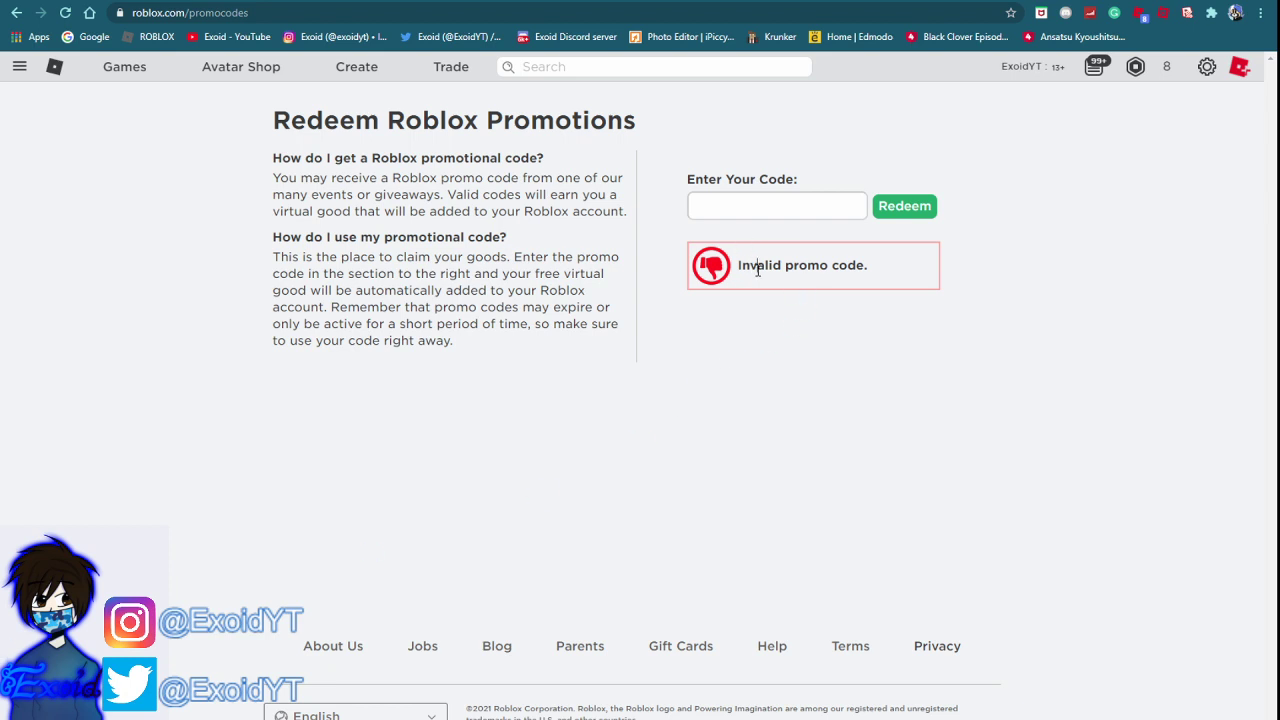
left_click(19, 66)
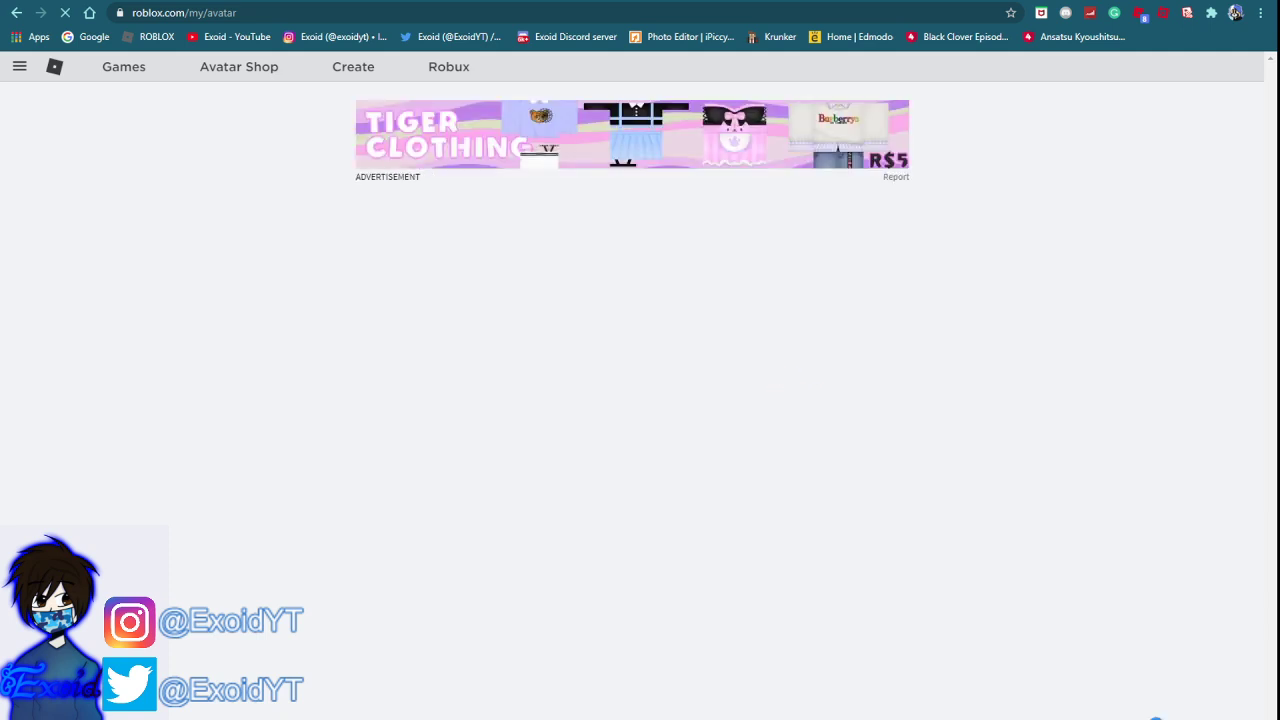
mouse_move(1137, 636)
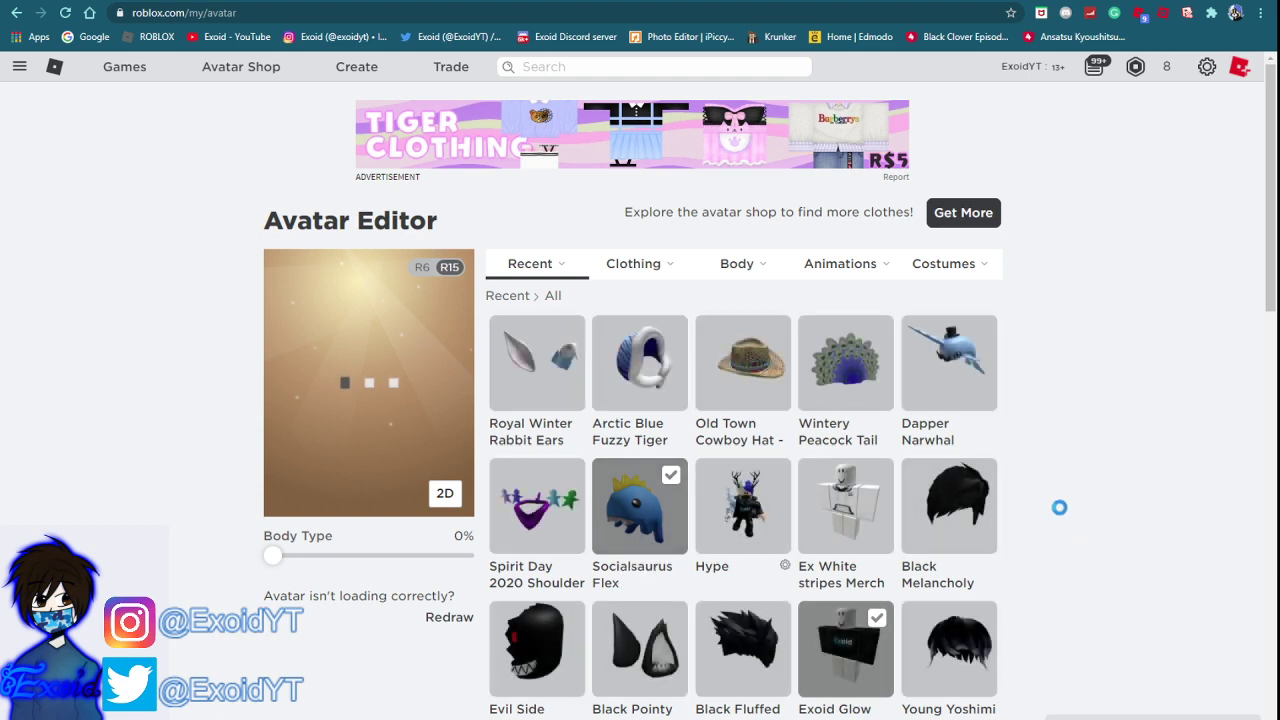
Scroll the Avatar Editor inventory for the redeemed rewards, then return to the Recent items
scroll("down", 3)
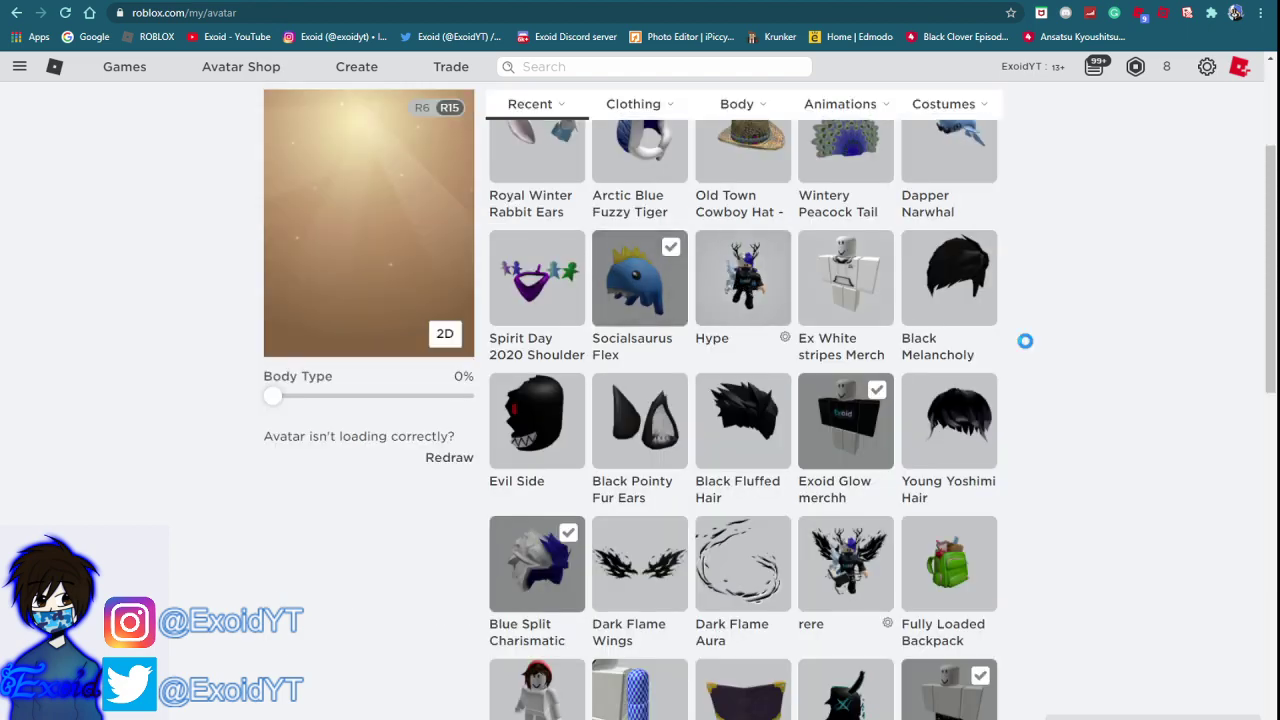
scroll("down", 3)
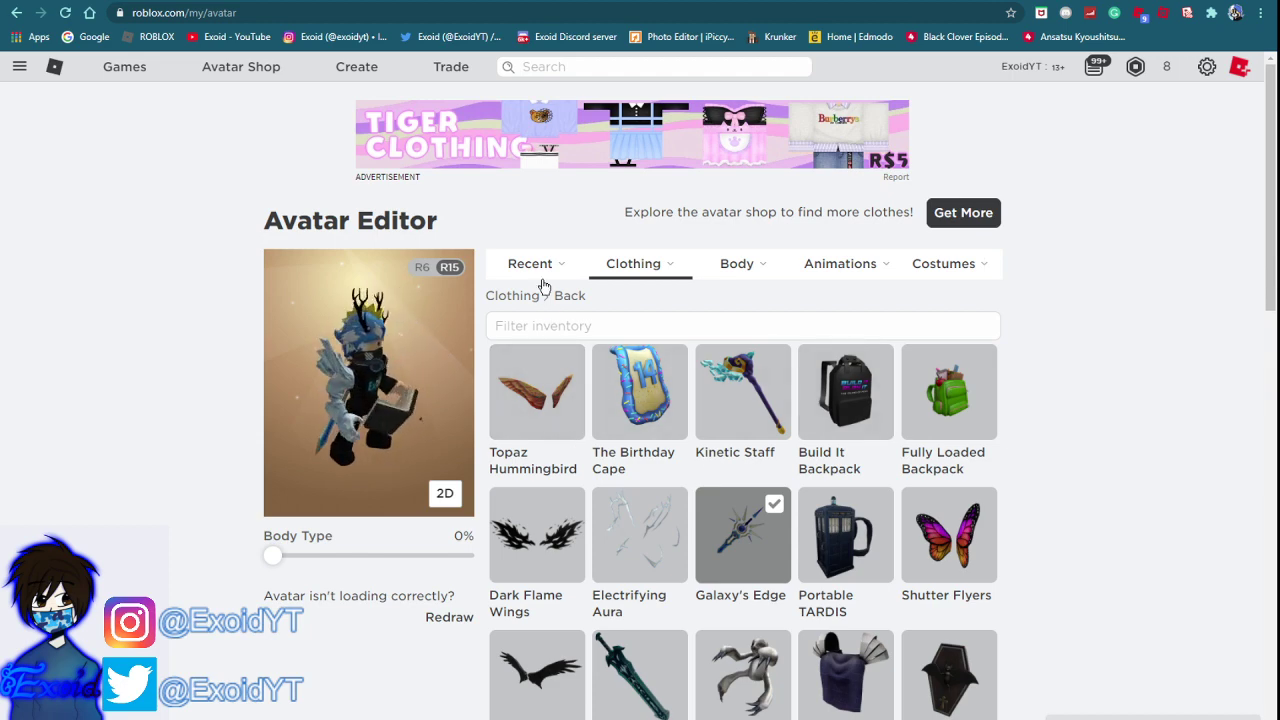
left_click(530, 263)
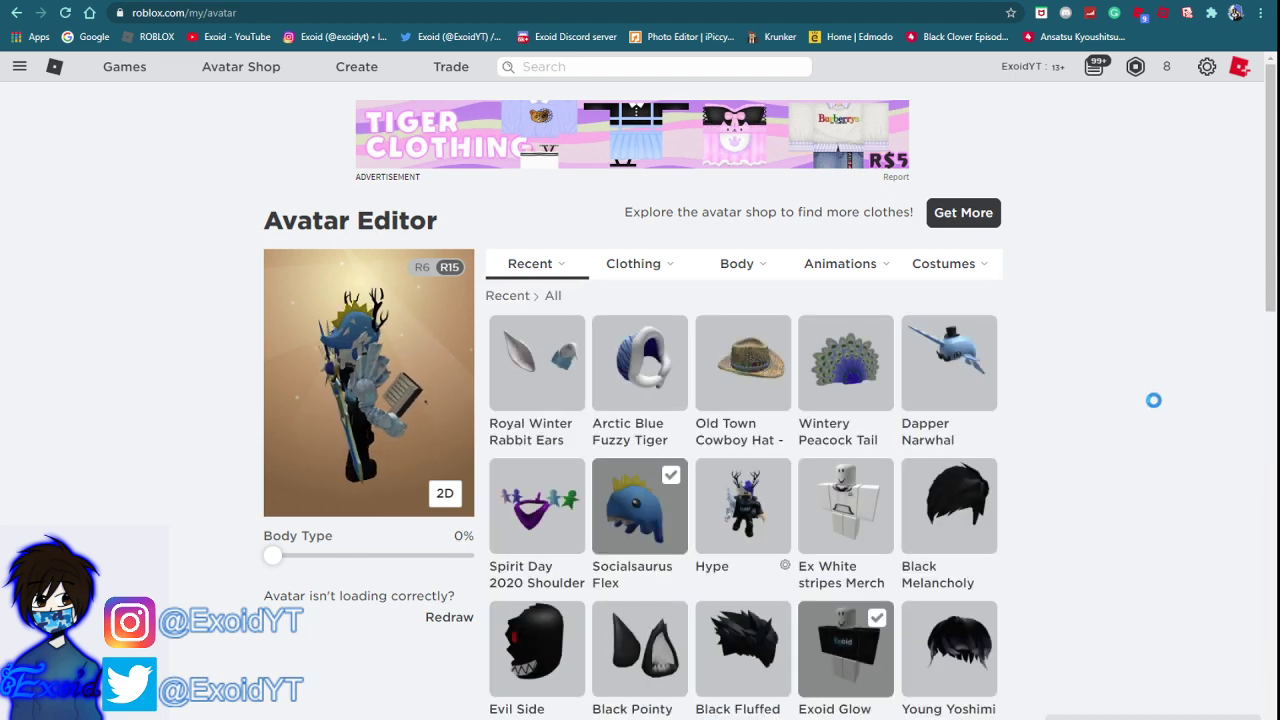